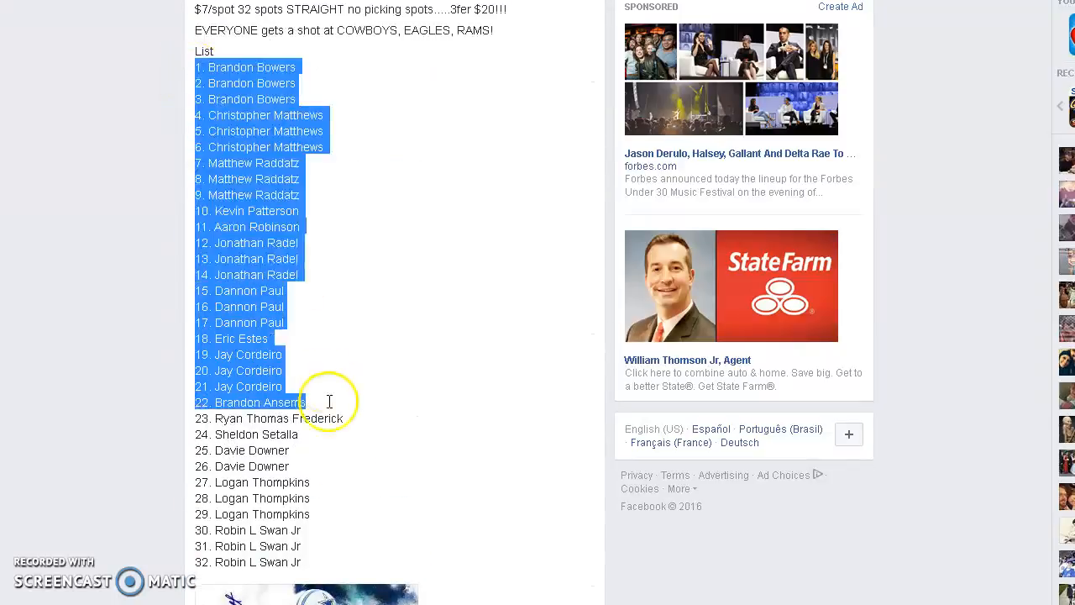
Step: Select the numbered list of 32 participant spots in the Facebook post for copying
{"action": "left_click_drag", "start_coordinate": [306, 401], "coordinate": [306, 561]}
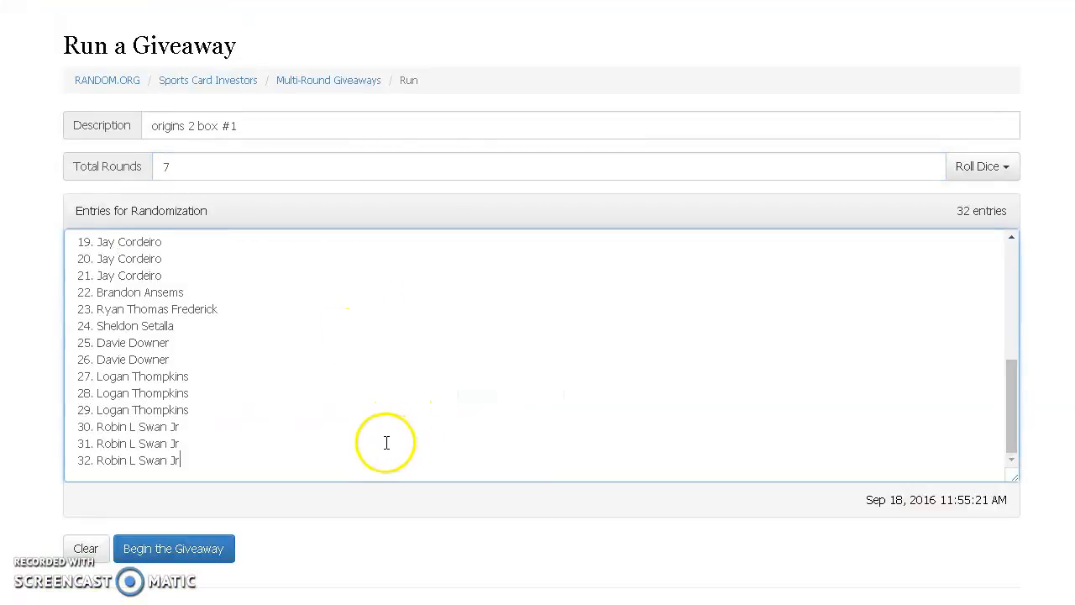
Step: Begin the giveaway with the 32 pasted names and run it through all rounds to the final result
{"action": "left_click", "coordinate": [173, 548]}
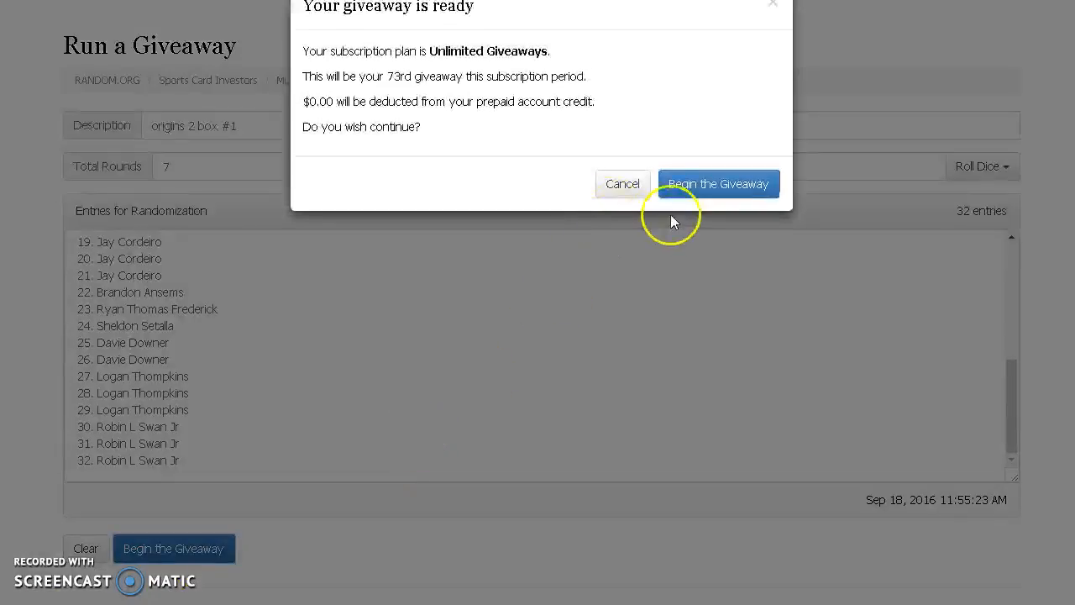
{"action": "left_click", "coordinate": [717, 183]}
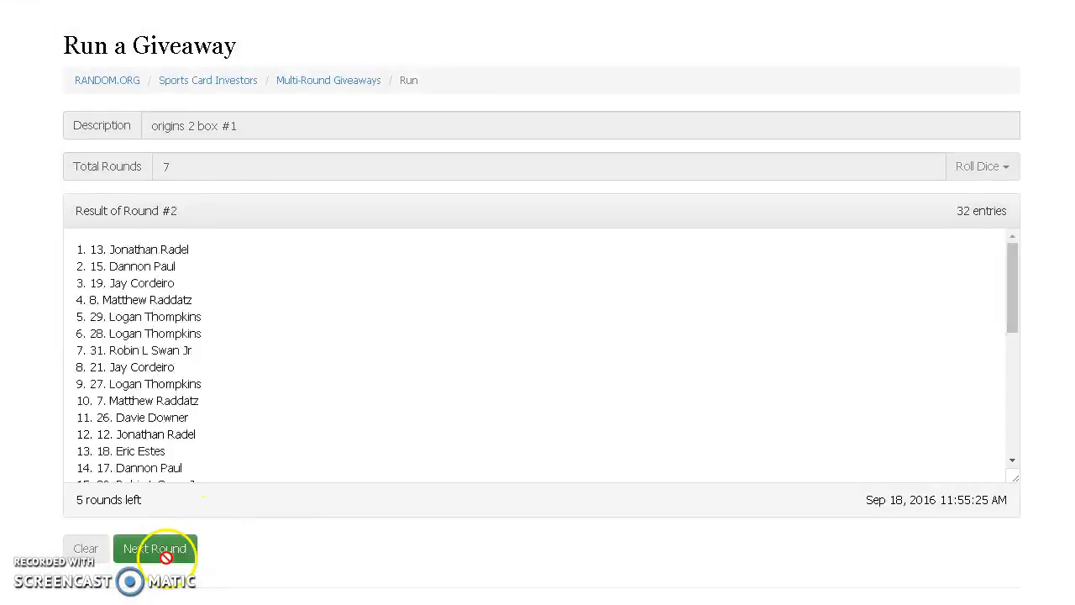
{"action": "left_click", "coordinate": [154, 548]}
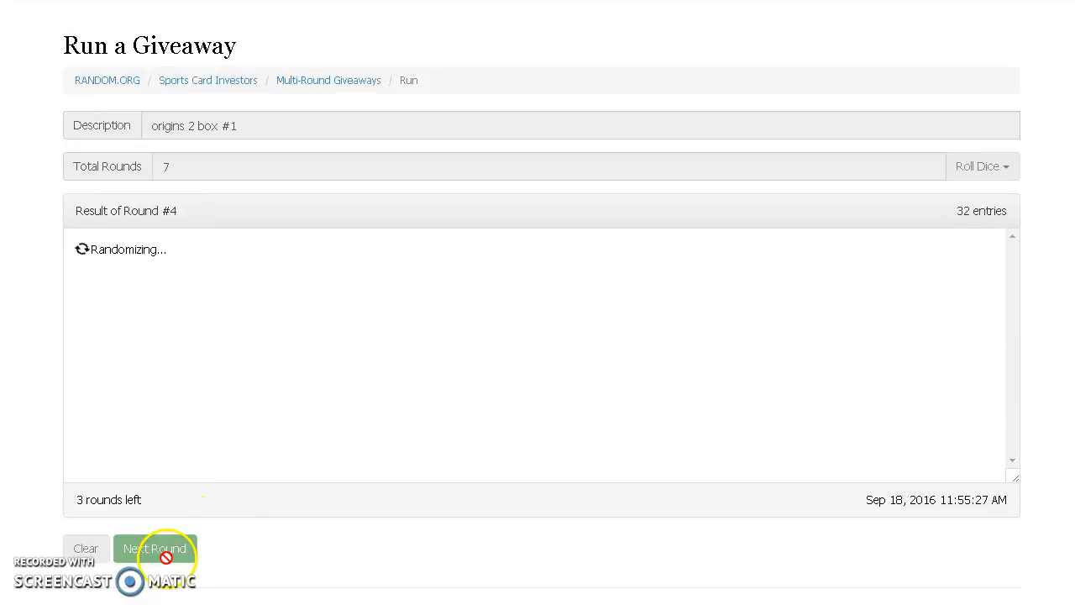
{"action": "left_click", "coordinate": [155, 548]}
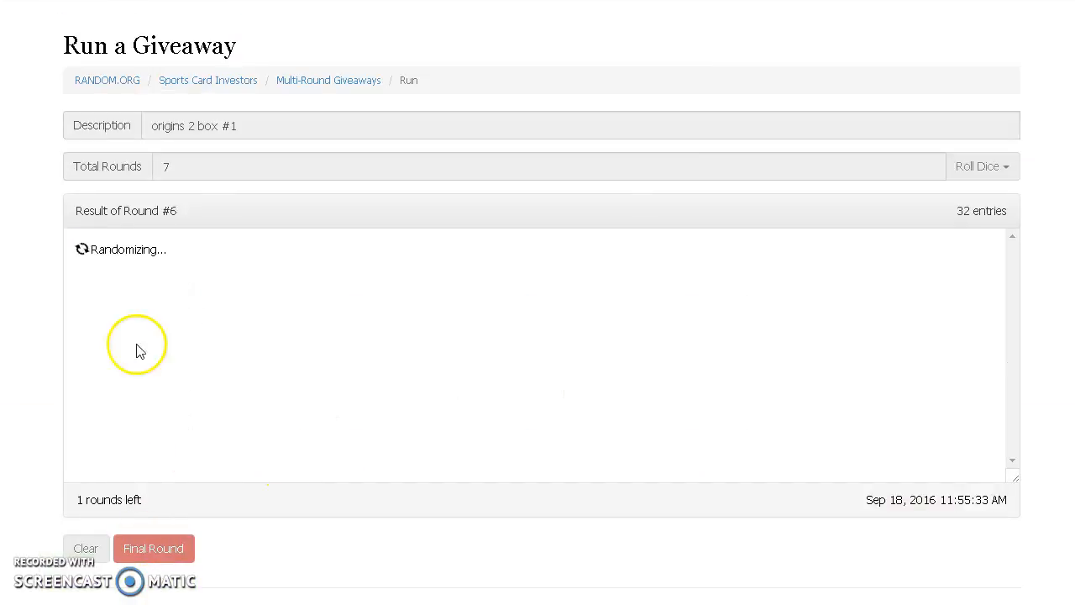
{"action": "left_click", "coordinate": [153, 548]}
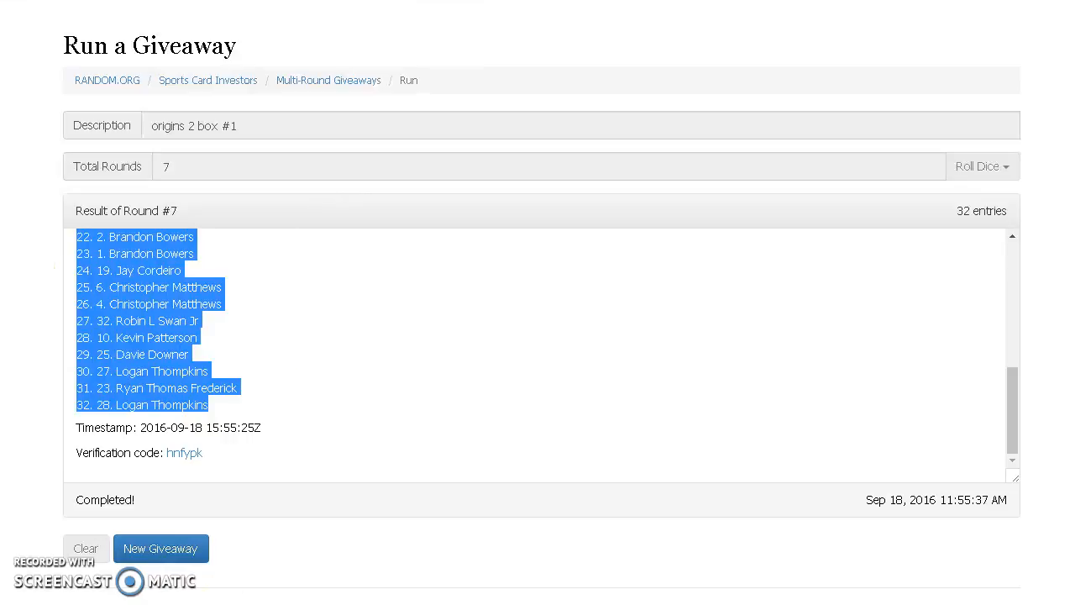
Step: Paste the 32 randomized names into column B beside the teams and widen the column to fit
{"action": "right_click", "coordinate": [252, 69]}
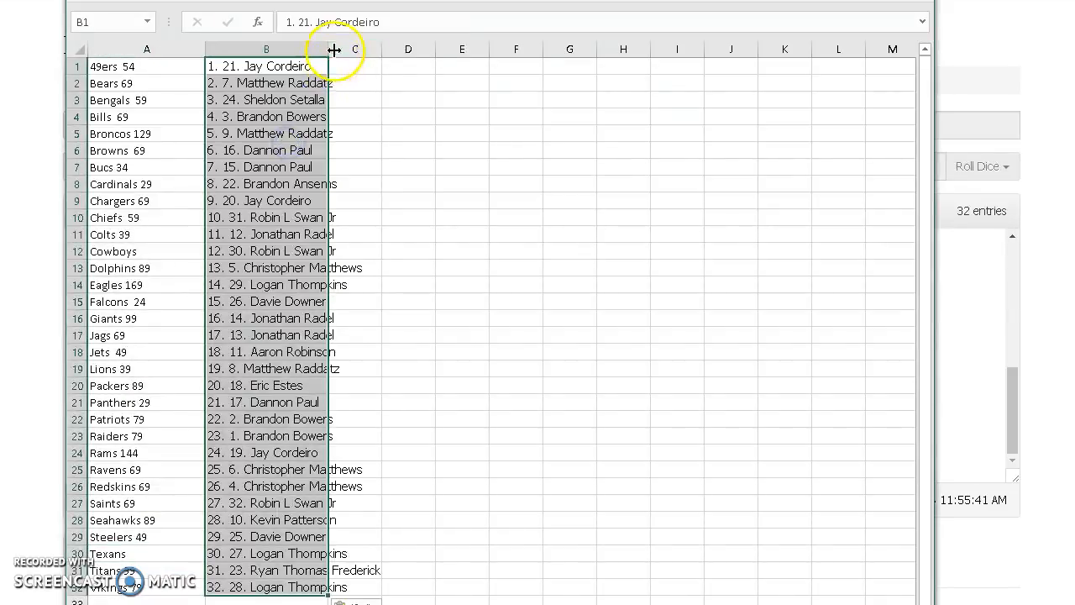
{"action": "left_click_drag", "start_coordinate": [329, 48], "coordinate": [389, 49]}
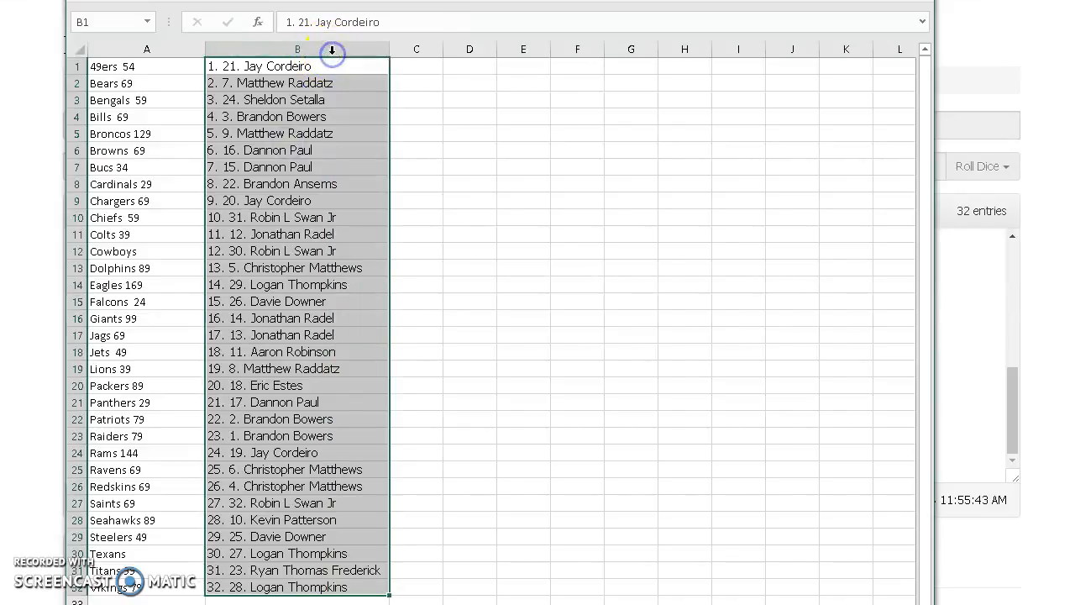
{"action": "left_click", "coordinate": [146, 67]}
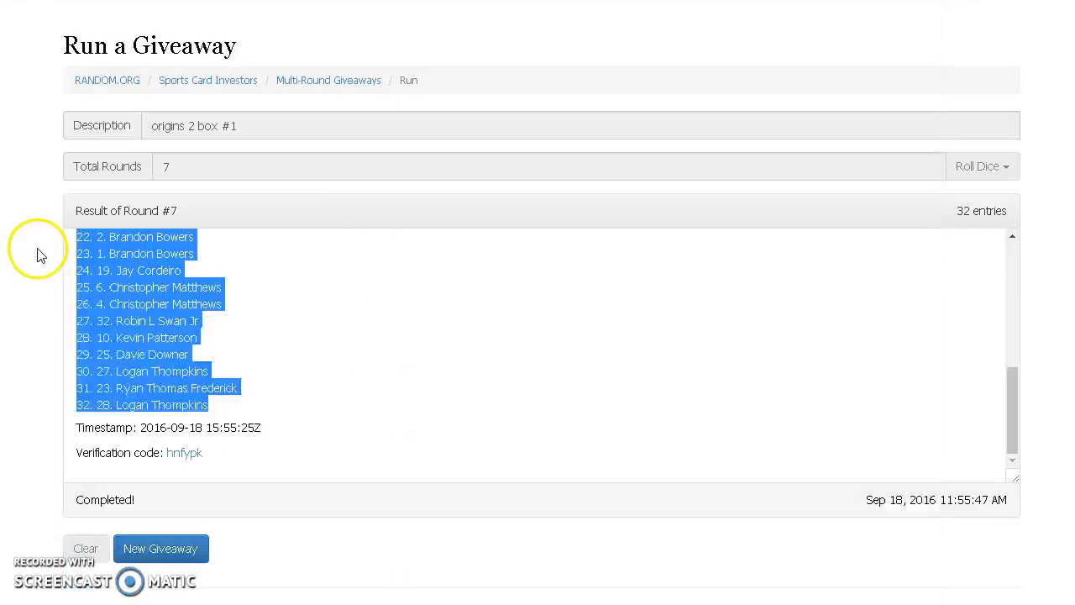
Step: Start a new giveaway, clearing the completed one, for the 32 team entries
{"action": "left_click", "coordinate": [162, 547]}
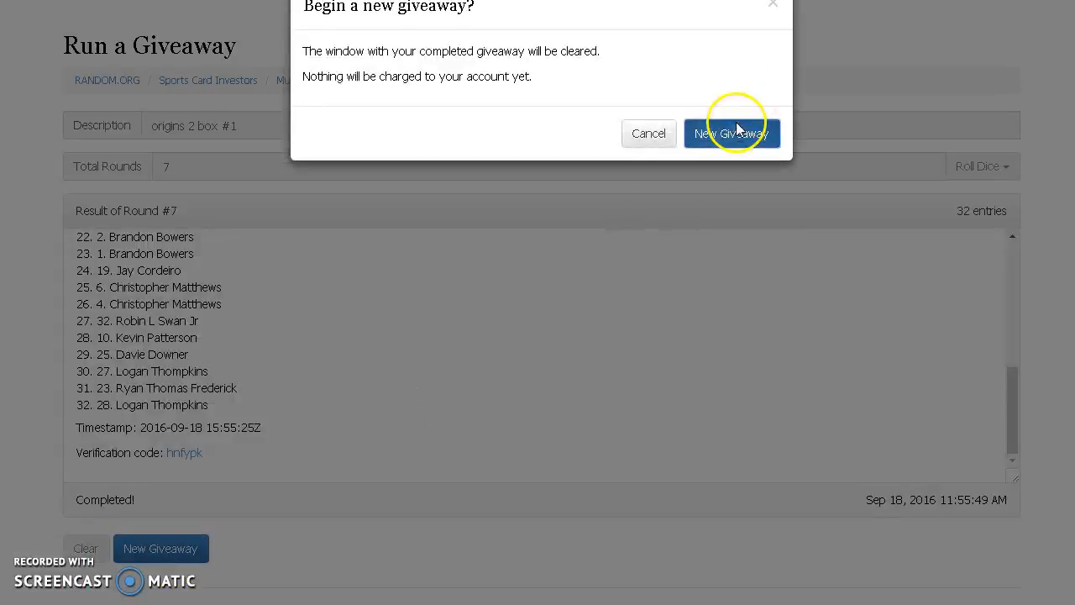
{"action": "left_click", "coordinate": [732, 133]}
{"action": "type", "text": " teams"}
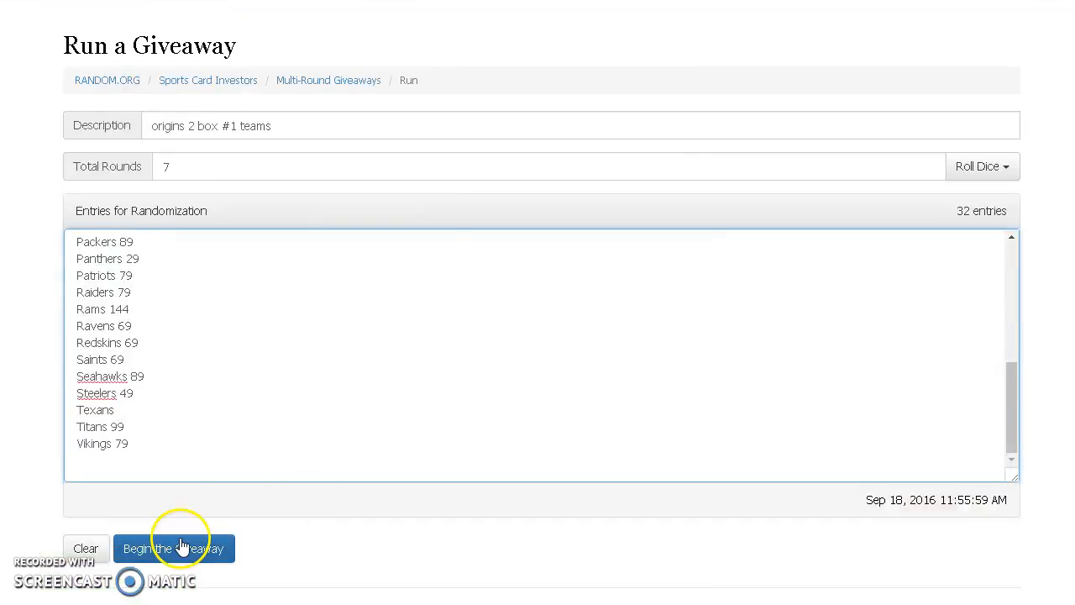
Step: Begin the team giveaway and run the 32 team entries through all rounds to the final round
{"action": "left_click", "coordinate": [173, 547]}
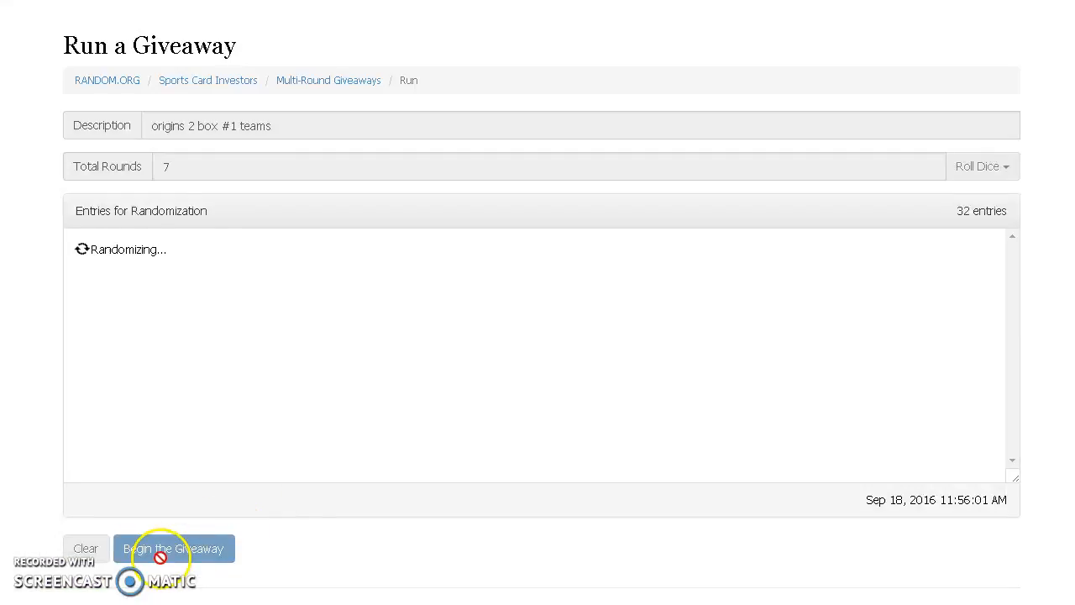
{"action": "left_click", "coordinate": [175, 547]}
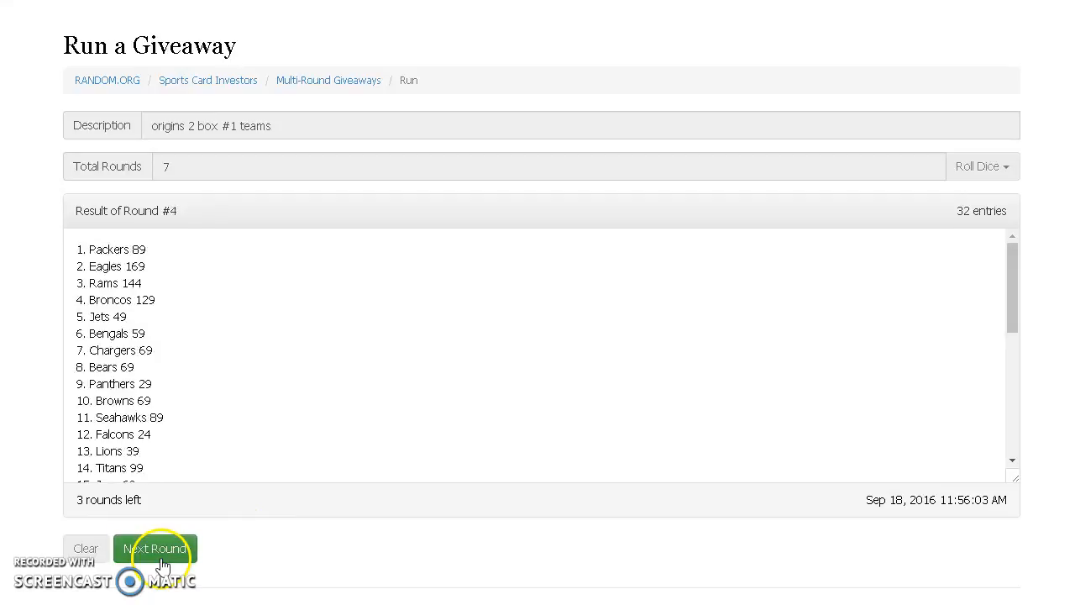
{"action": "left_click", "coordinate": [155, 548]}
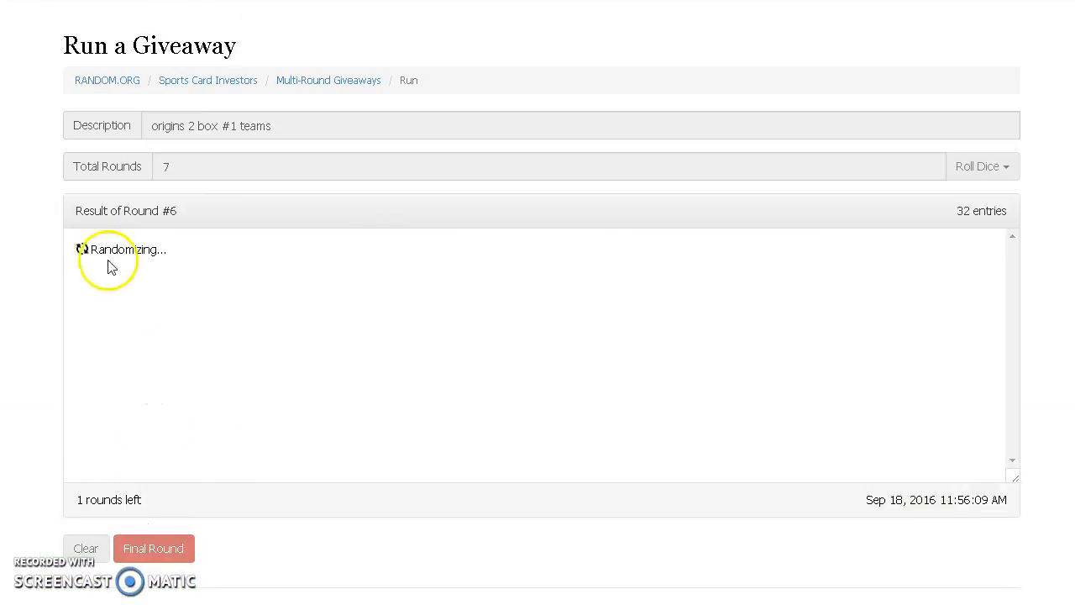
{"action": "left_click", "coordinate": [154, 548]}
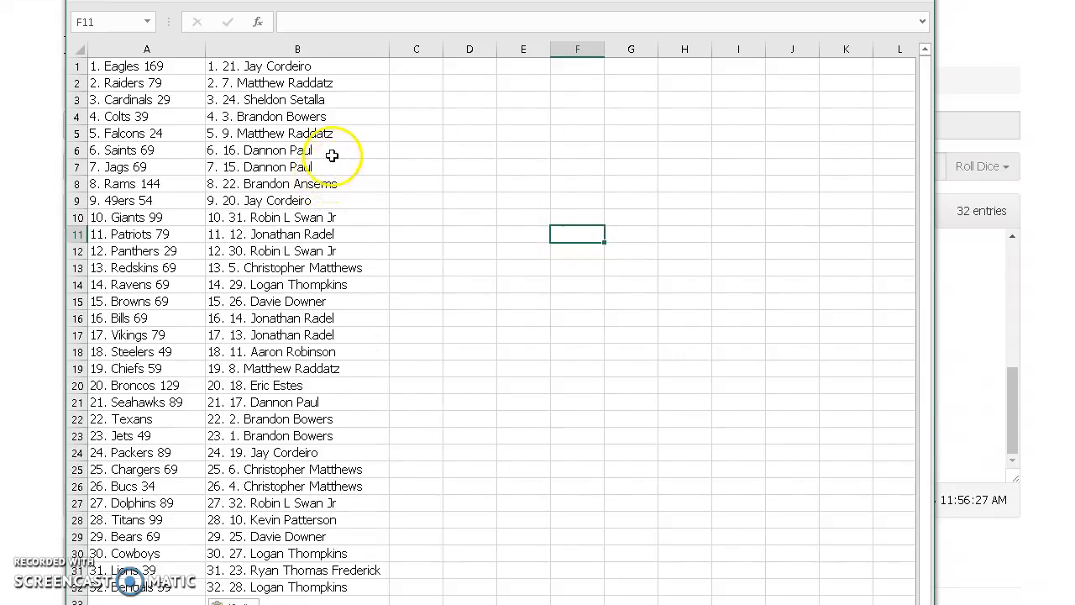
{"action": "mouse_move", "coordinate": [377, 205]}
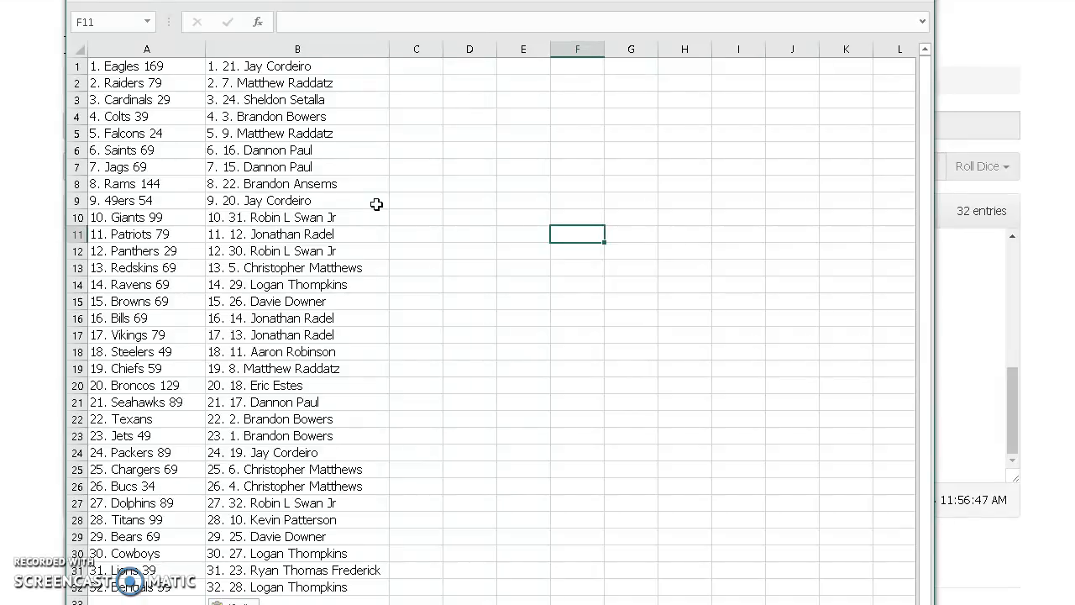
{"action": "scroll", "scroll_direction": "down", "scroll_amount": 3}
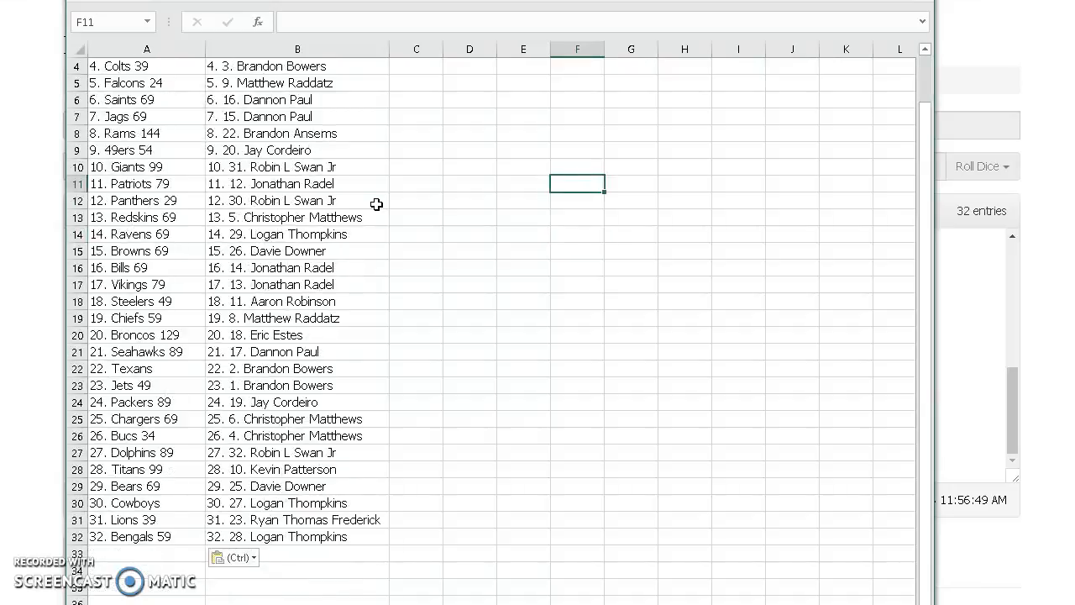